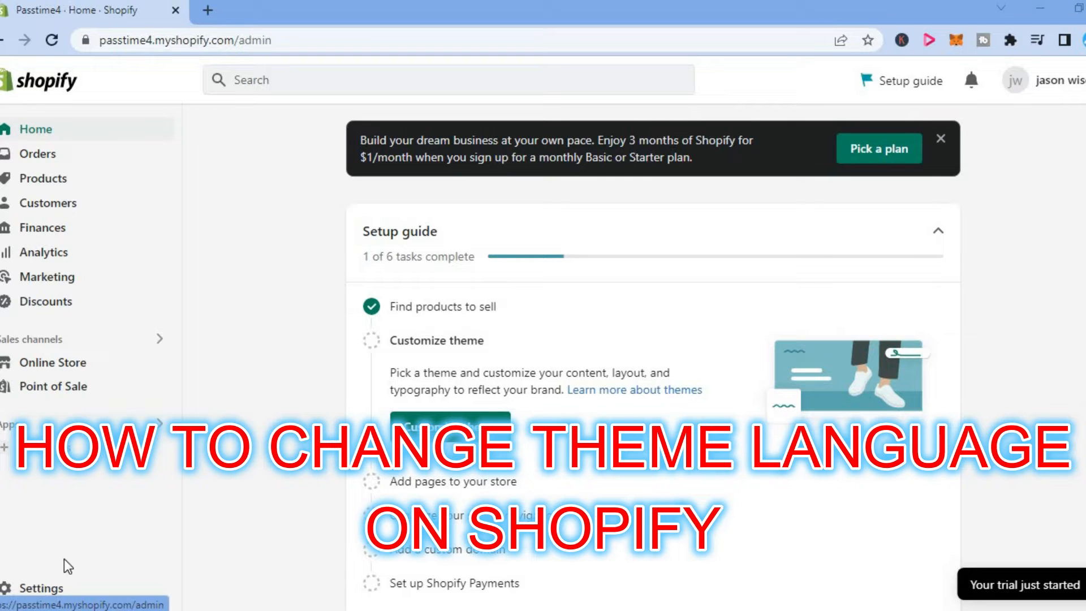
pyautogui.moveTo(194, 529)
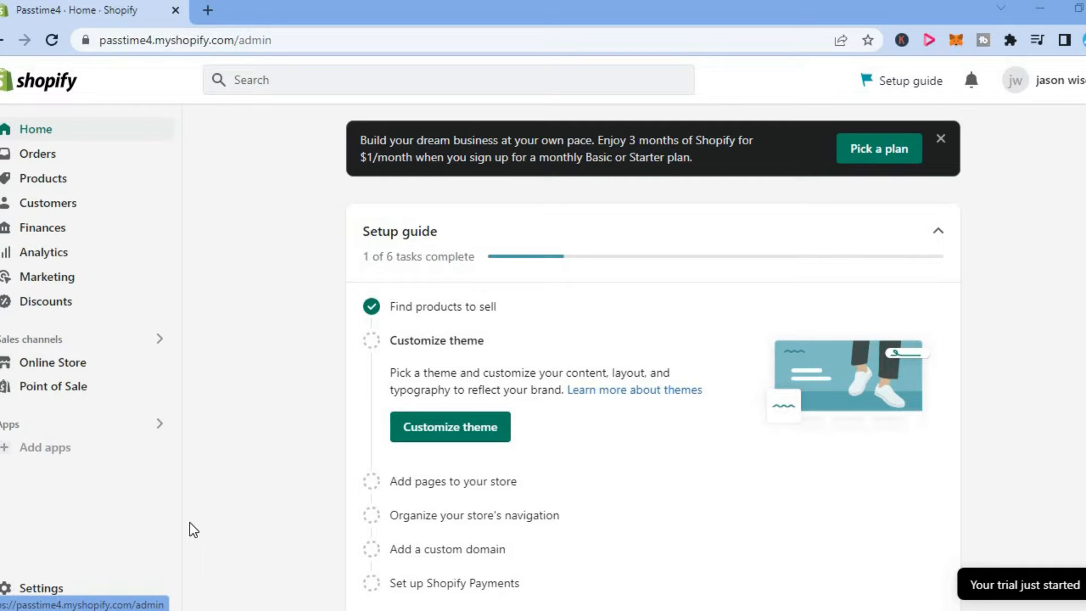
pyautogui.moveTo(63, 589)
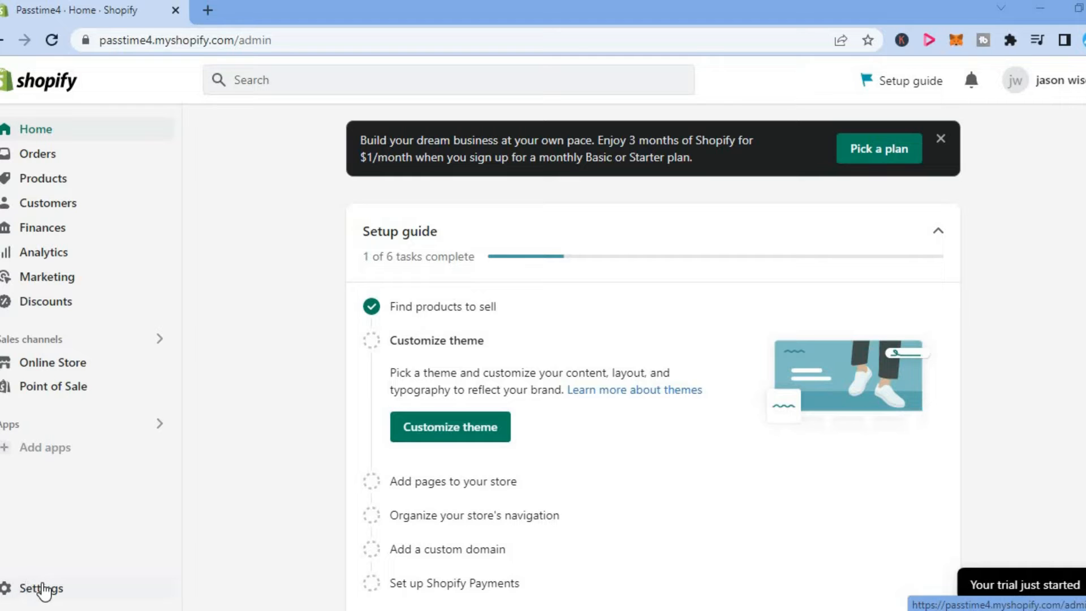
# Step: Go to Settings from the sidebar and scroll the settings list down to Languages
pyautogui.click(37, 587)
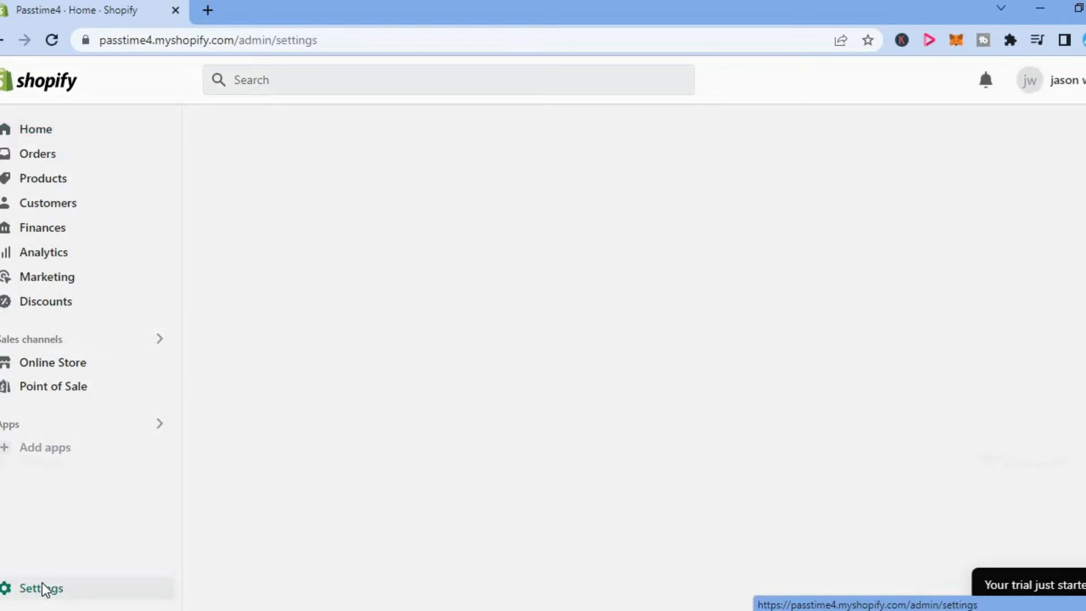
pyautogui.click(40, 588)
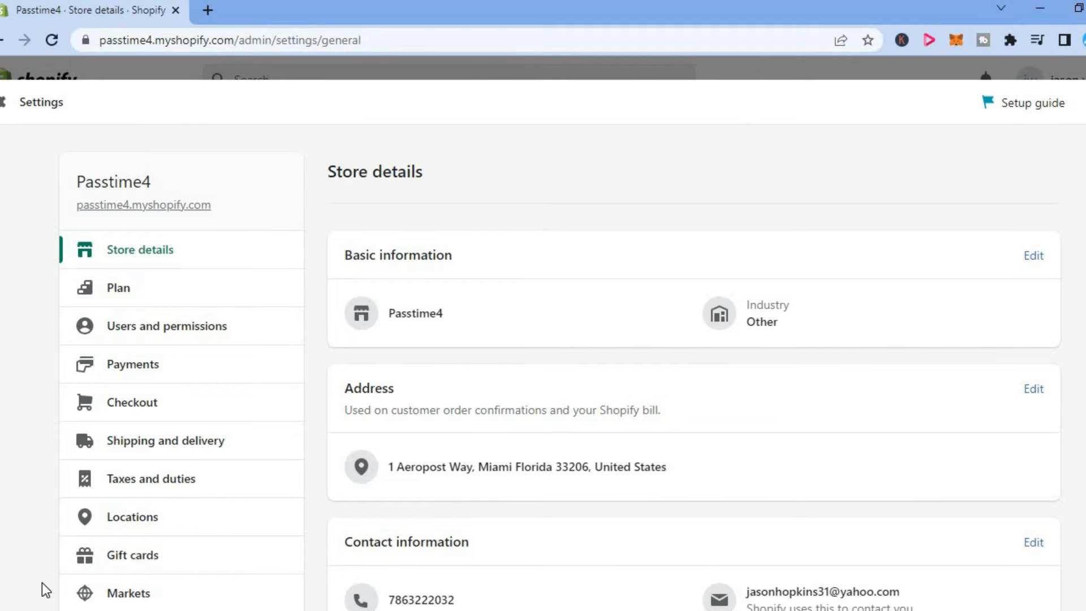
pyautogui.moveTo(187, 393)
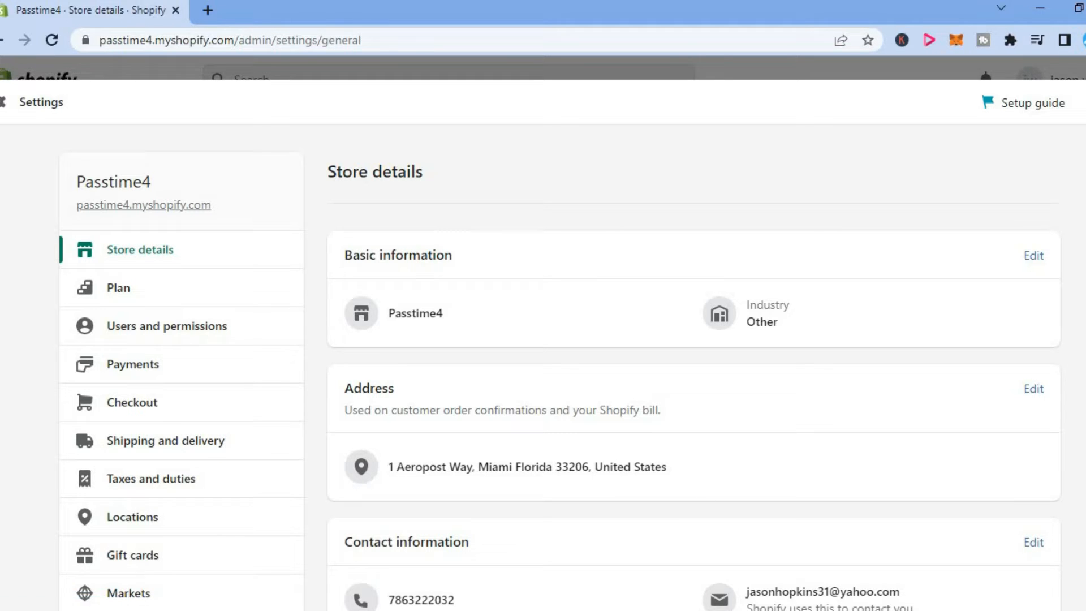
pyautogui.scroll(-3)
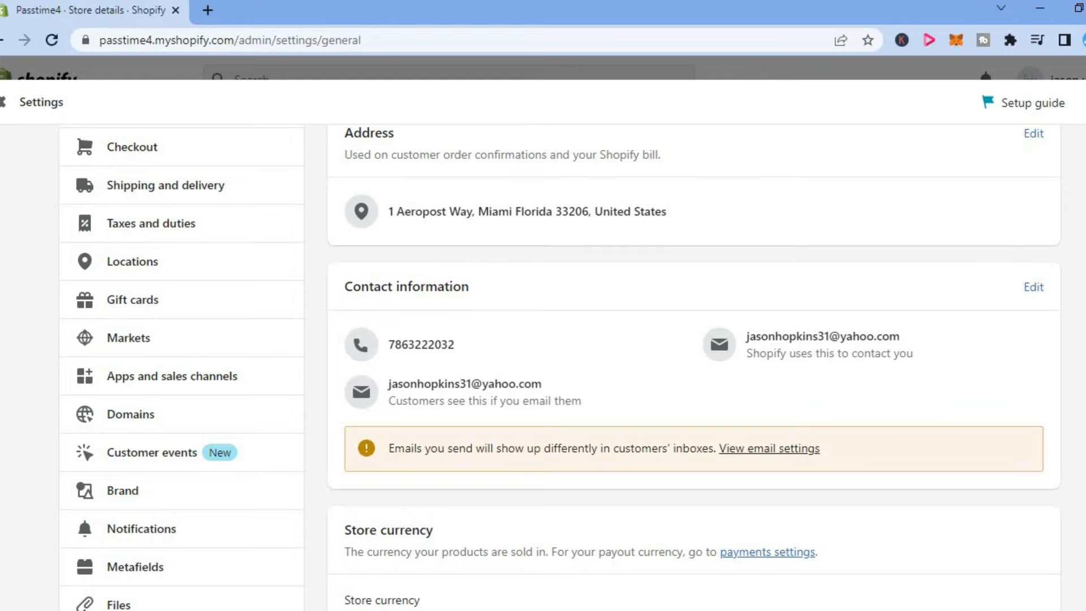
pyautogui.scroll(-3)
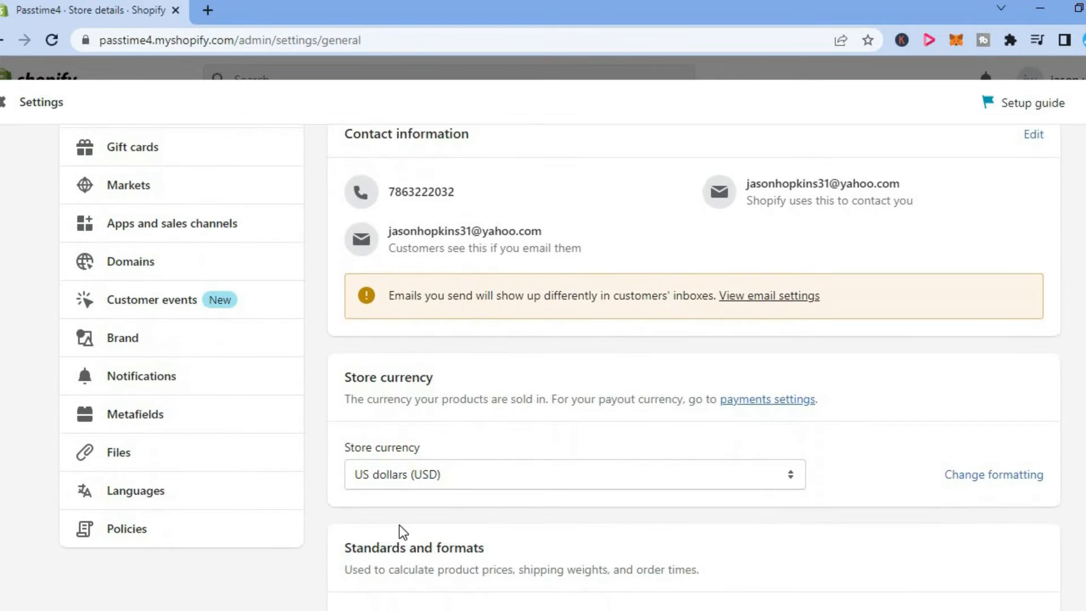
pyautogui.moveTo(142, 506)
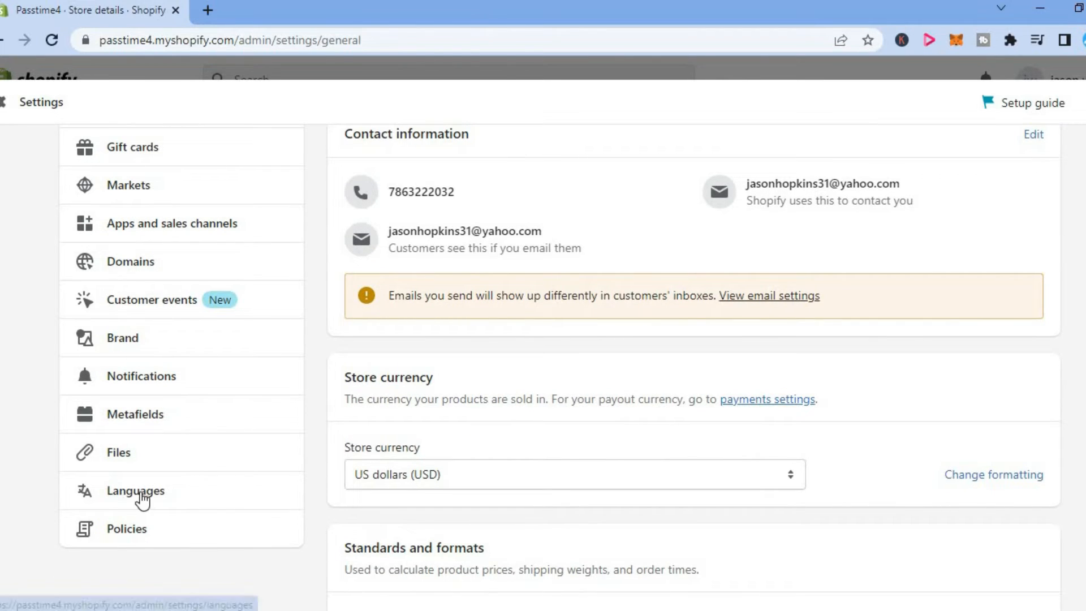
# Step: Show the Languages settings with the Published languages section listing English as default
pyautogui.click(136, 491)
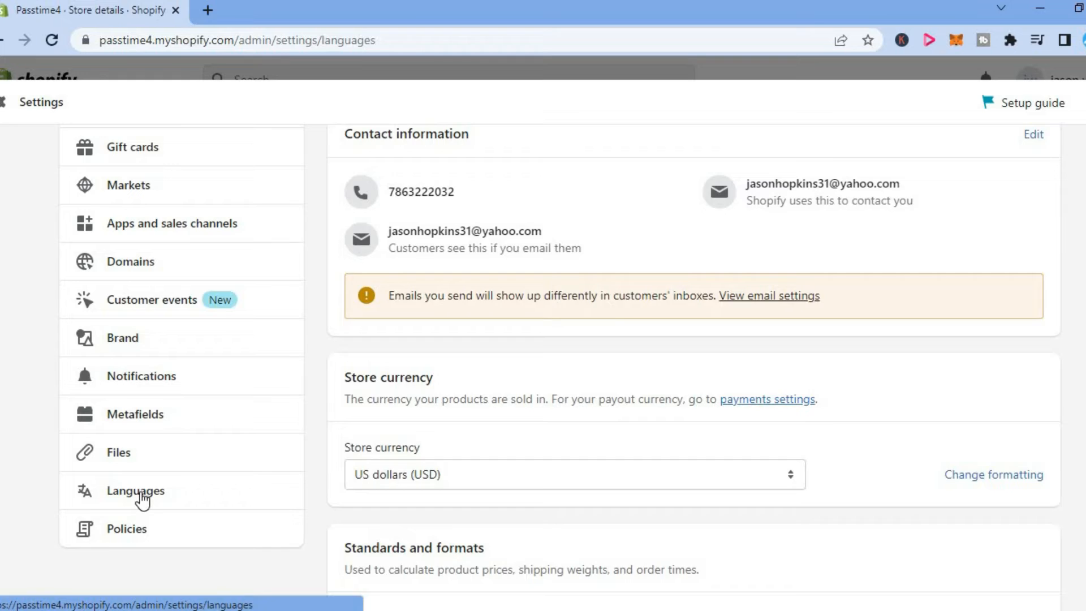
pyautogui.click(134, 491)
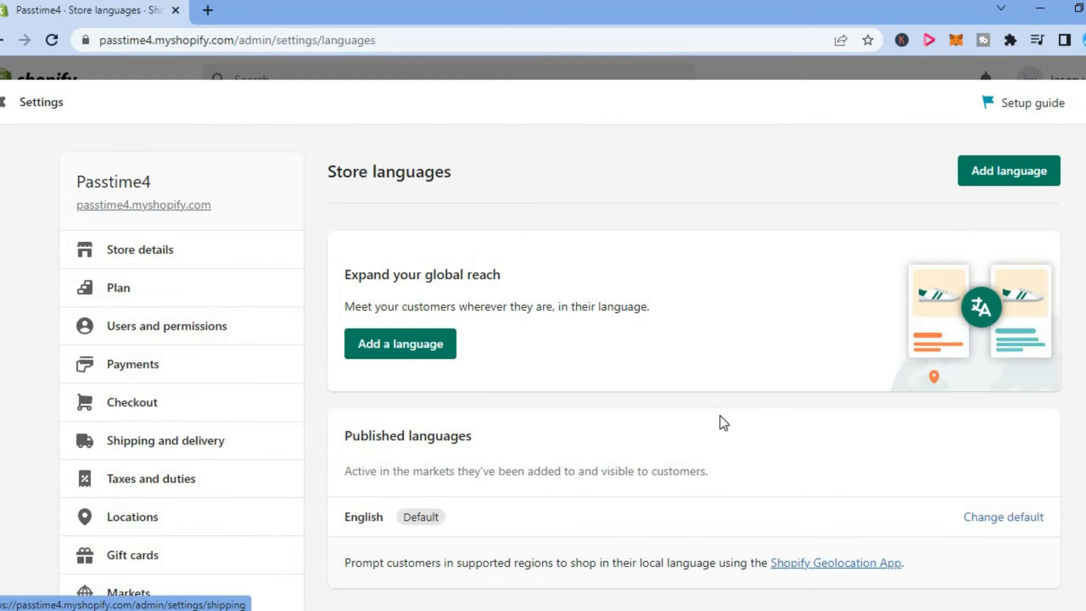
pyautogui.scroll(-3)
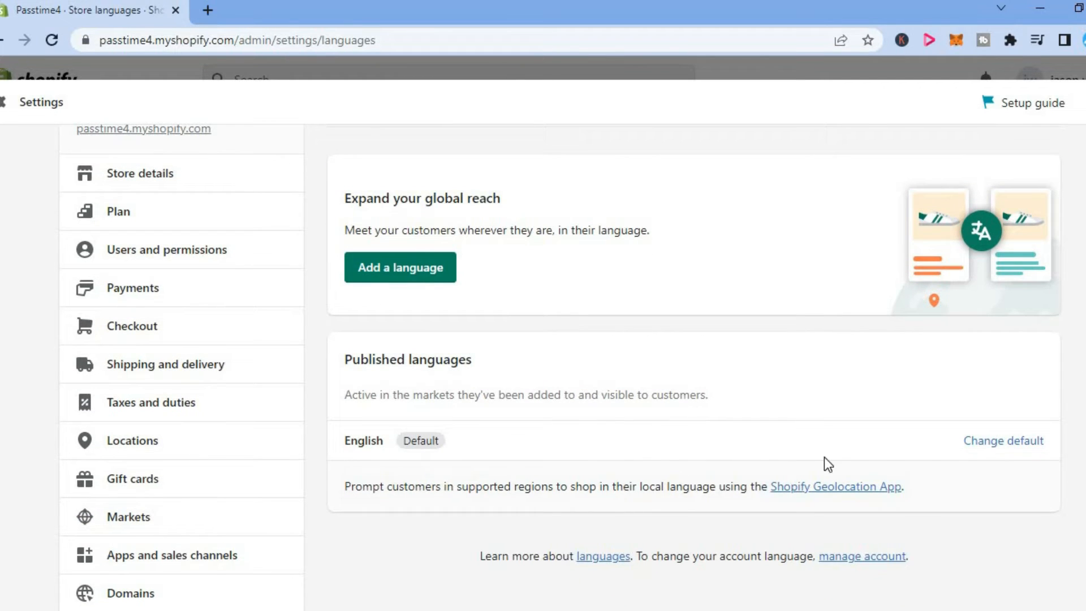
pyautogui.moveTo(911, 470)
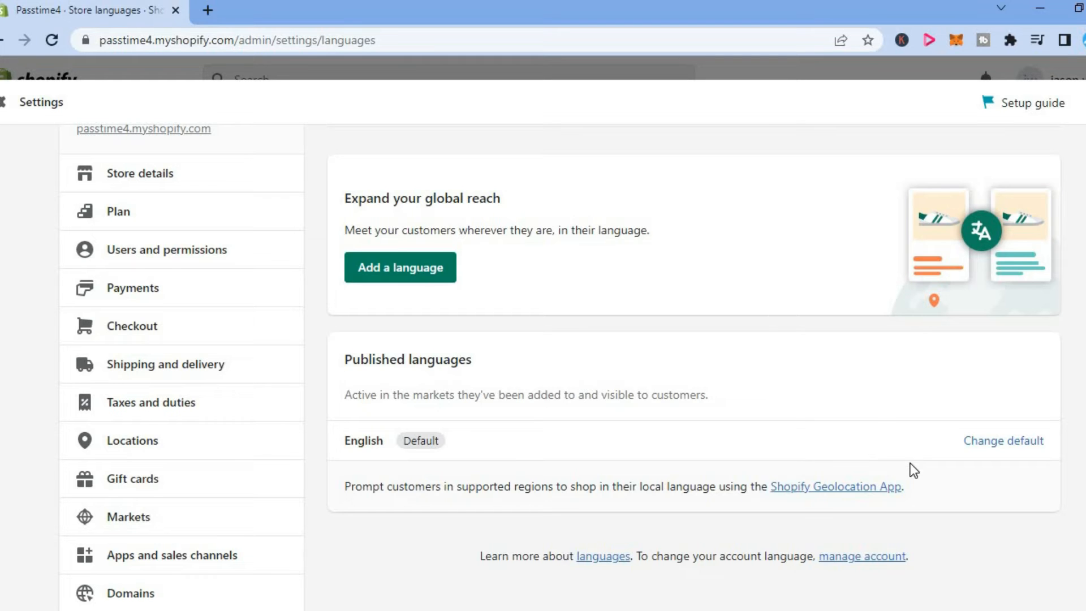
pyautogui.moveTo(1005, 456)
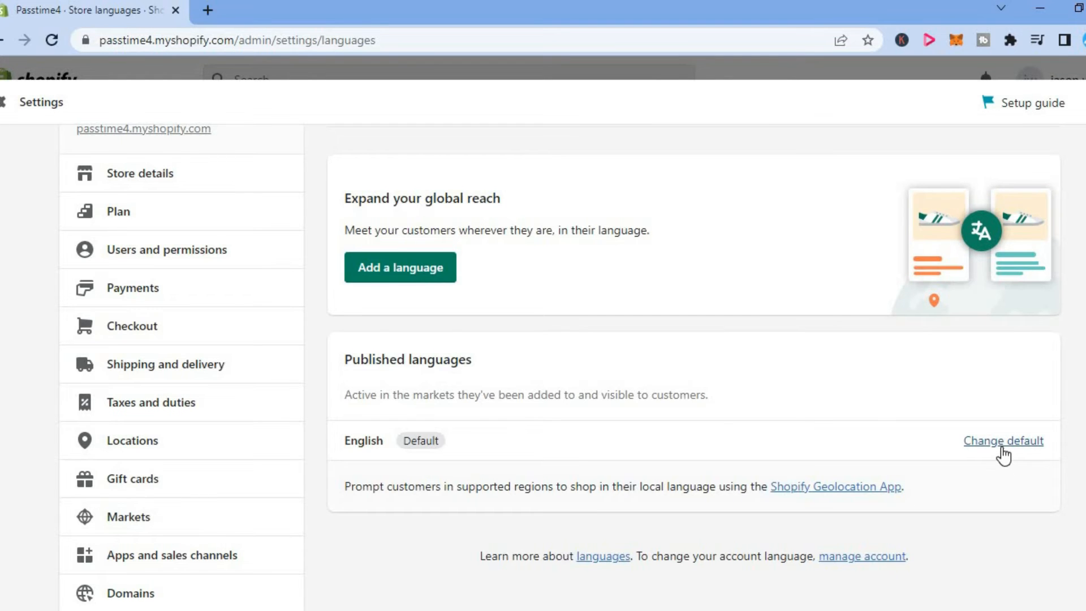
# Step: Change the store's default language from English to Spanish and save
pyautogui.click(1005, 440)
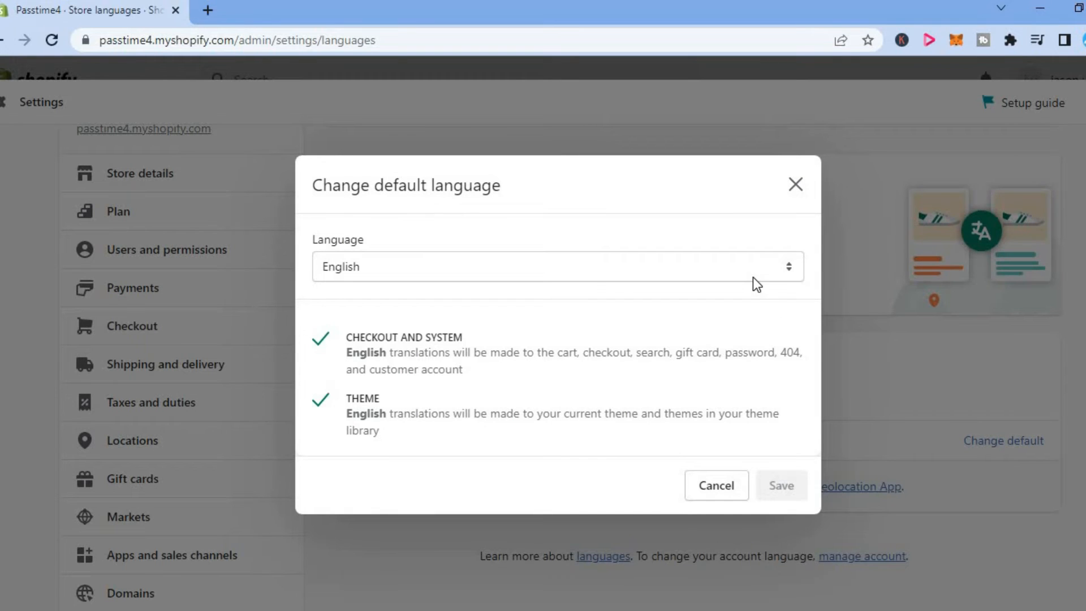
pyautogui.moveTo(737, 271)
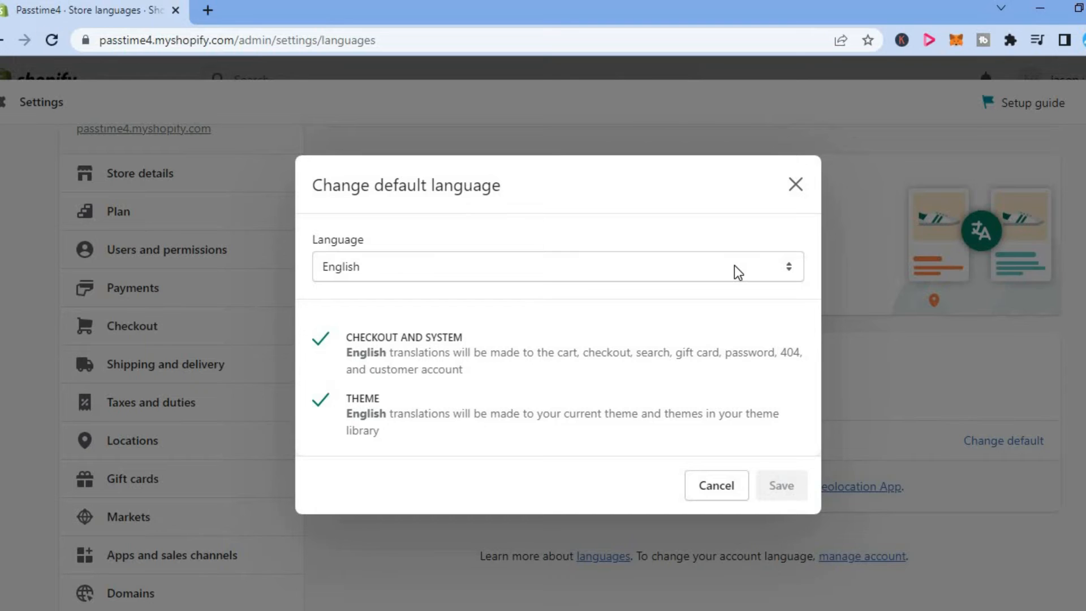
pyautogui.click(551, 267)
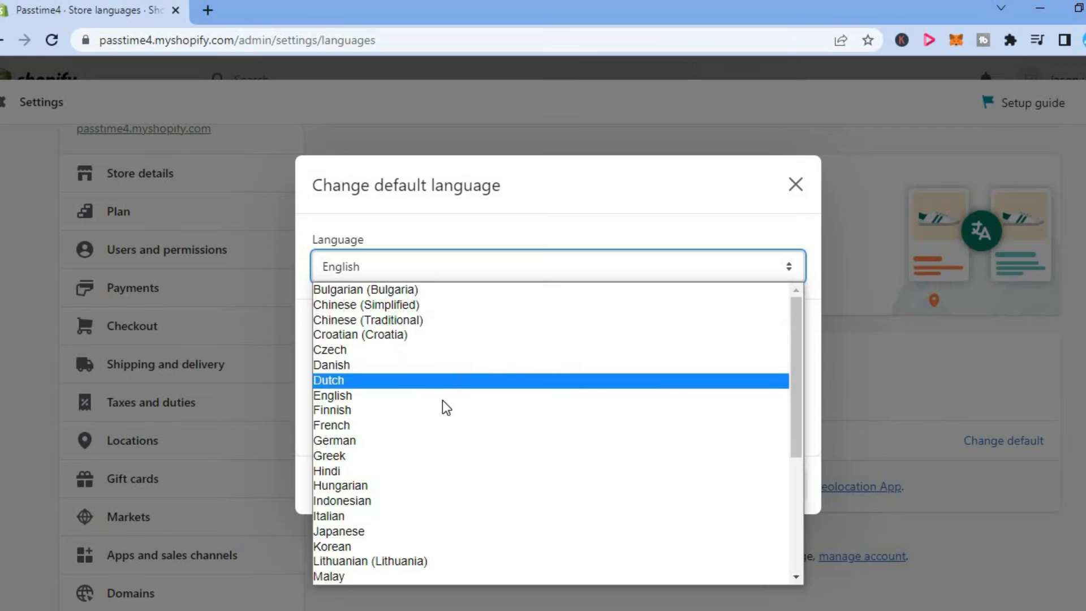
pyautogui.moveTo(792, 344)
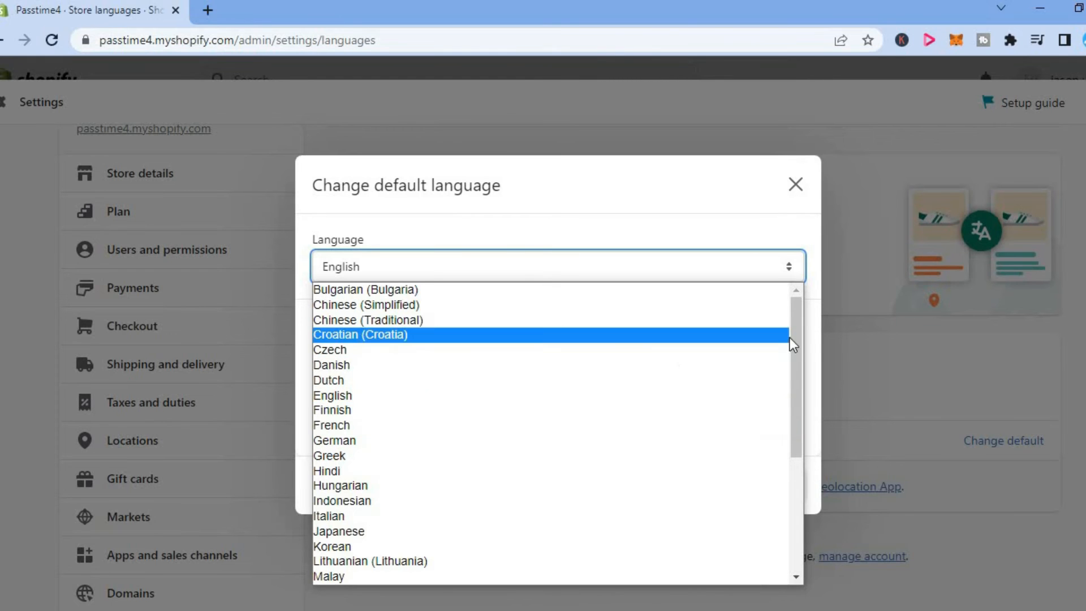
pyautogui.scroll(-3)
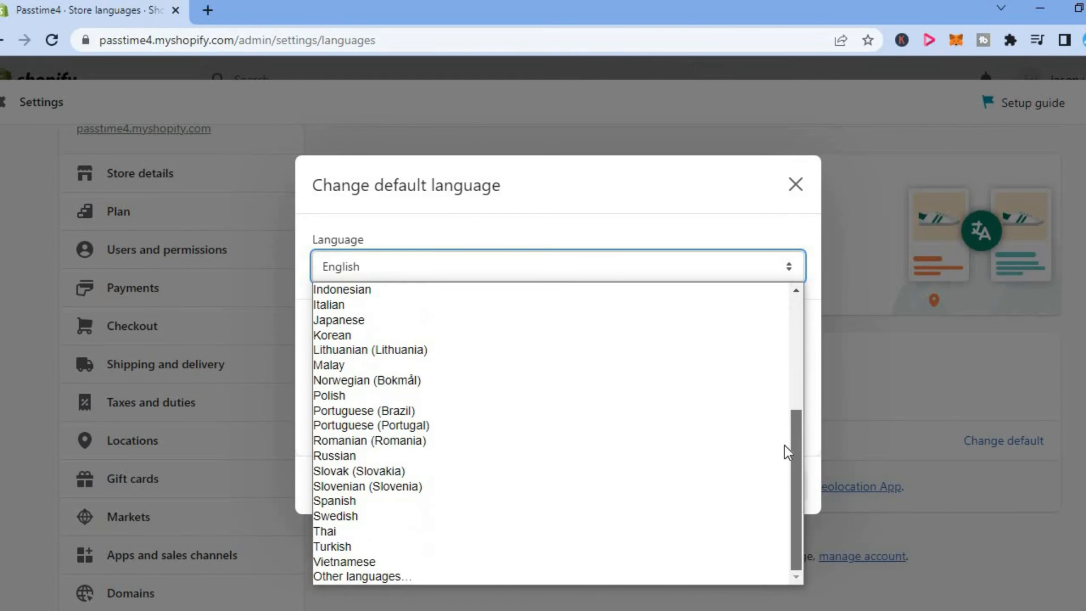
pyautogui.moveTo(410, 504)
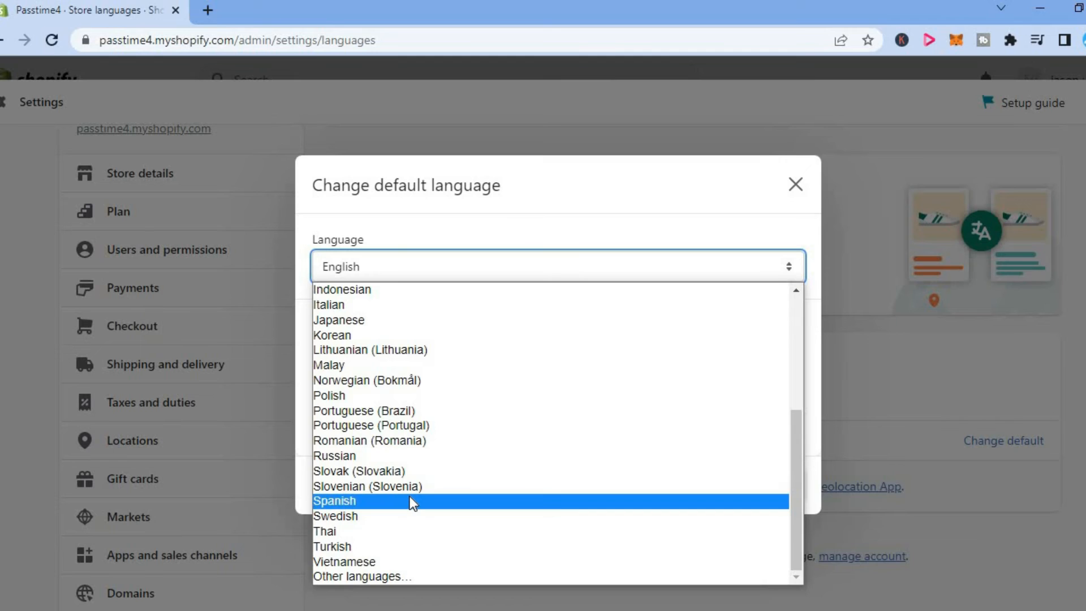
pyautogui.click(335, 501)
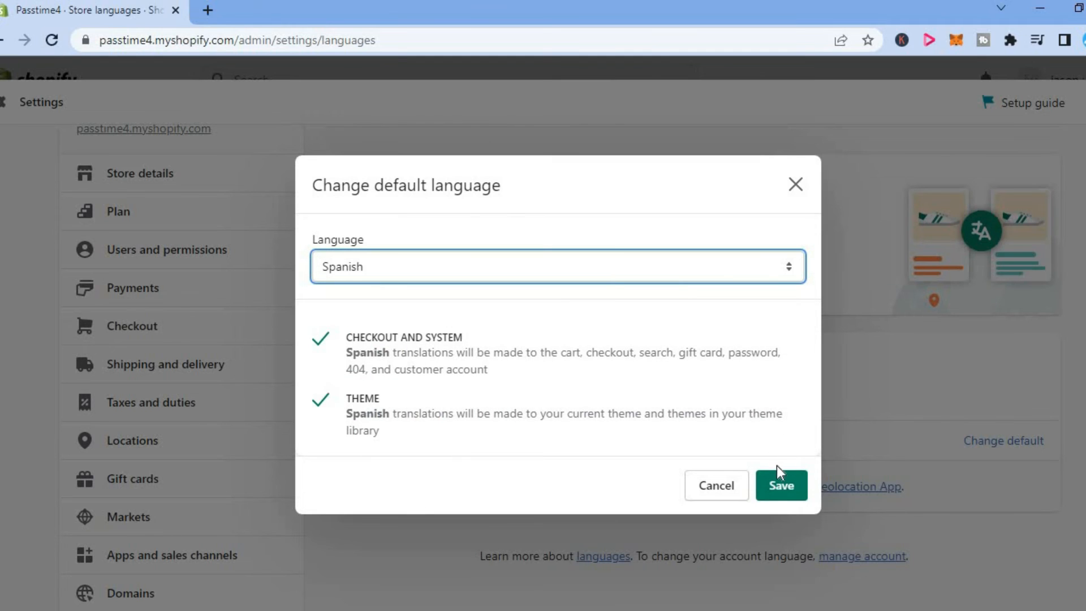
pyautogui.click(782, 486)
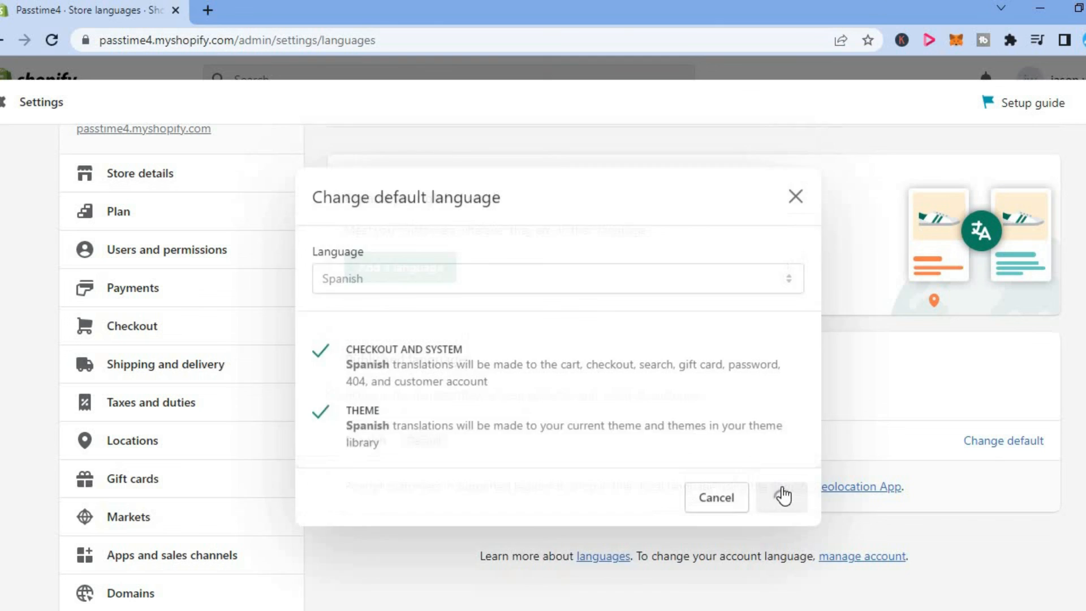
# Step: Return to the admin Home and view the live Online Store in a new tab
pyautogui.click(783, 498)
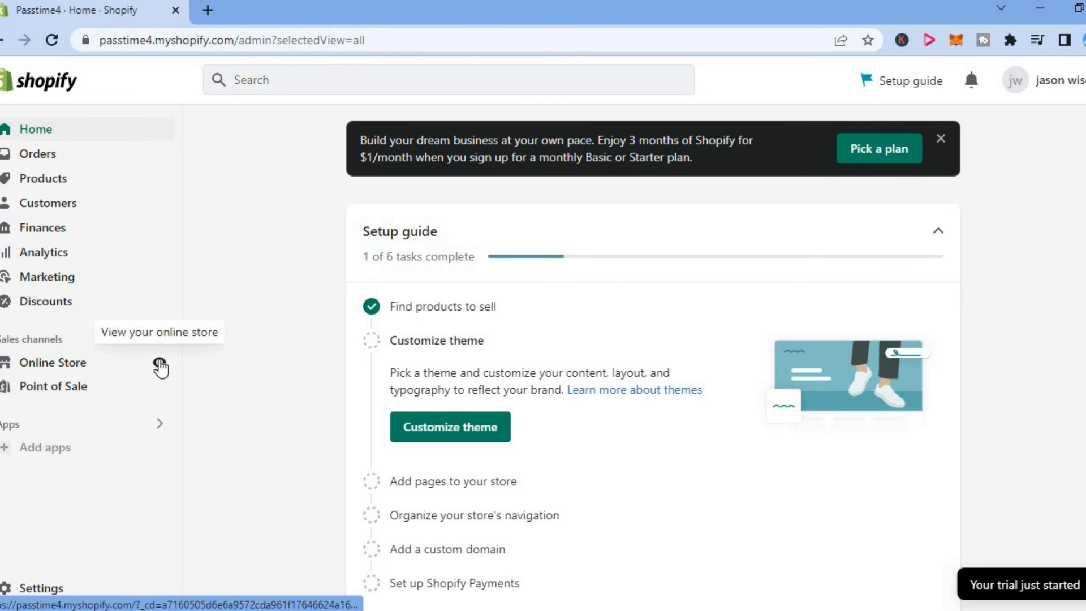
pyautogui.click(160, 366)
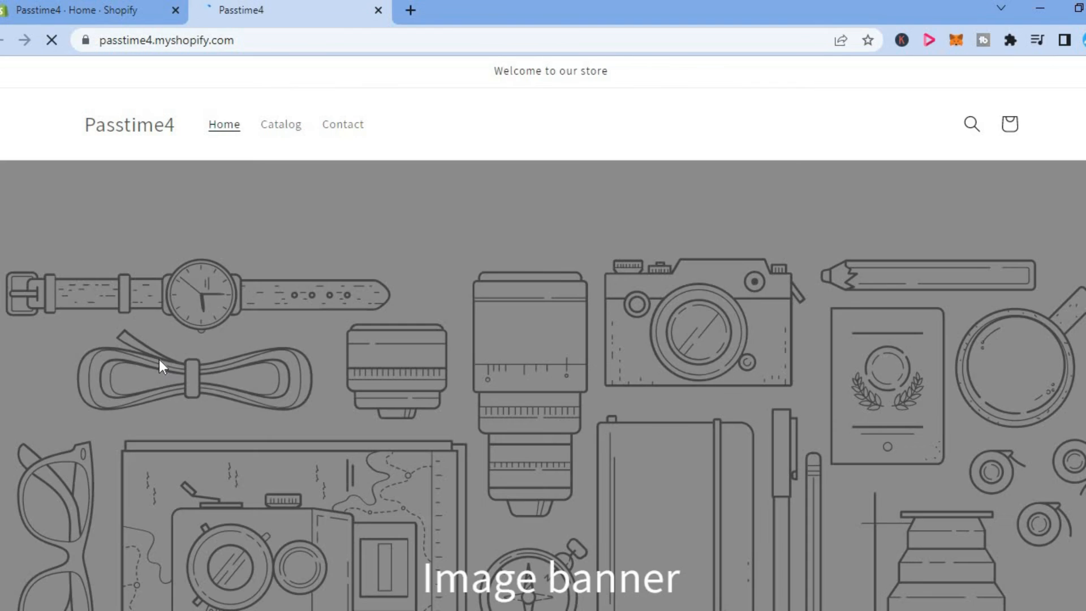